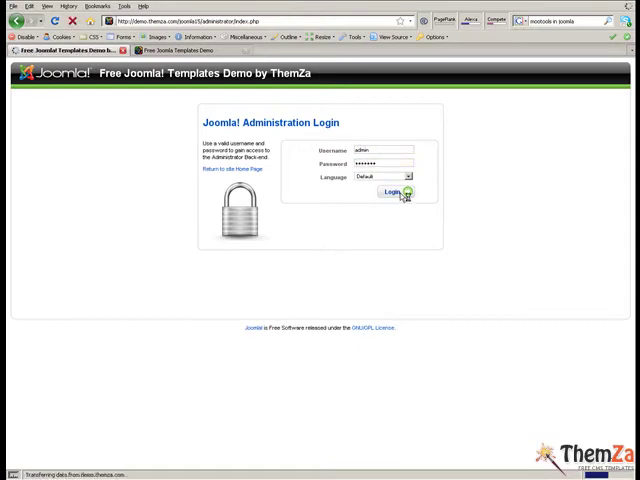
Step: Submit the admin credentials on the Joomla! Administration Login page
{"action": "left_click", "coordinate": [395, 192]}
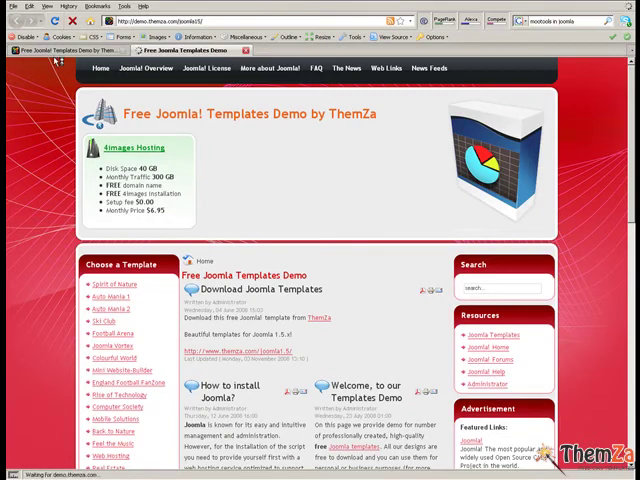